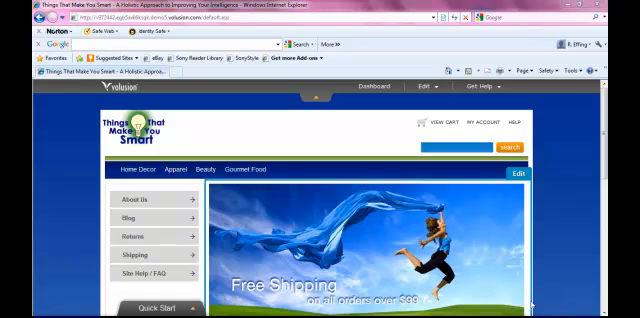
pyautogui.moveTo(243, 193)
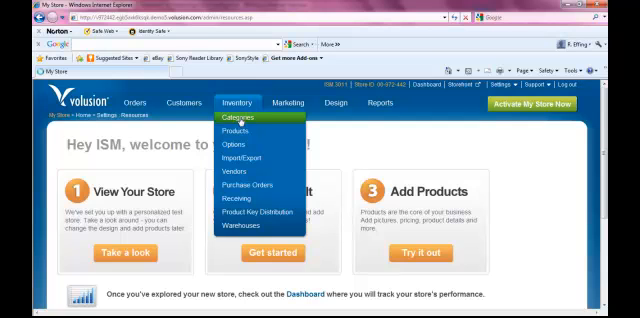
# Step: Open Inventory > Categories and scroll to the Furniture subcategory under Apparel
pyautogui.click(237, 118)
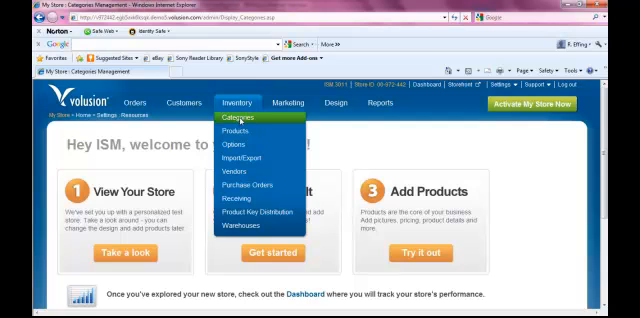
pyautogui.click(236, 118)
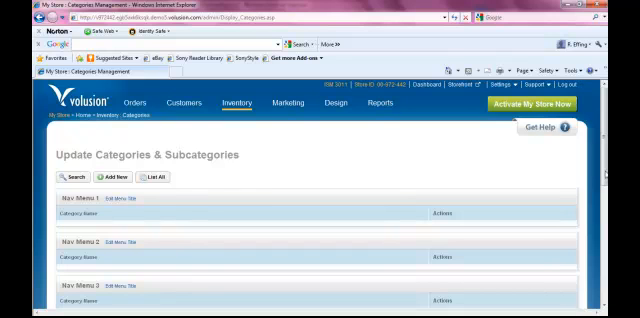
pyautogui.scroll(-3)
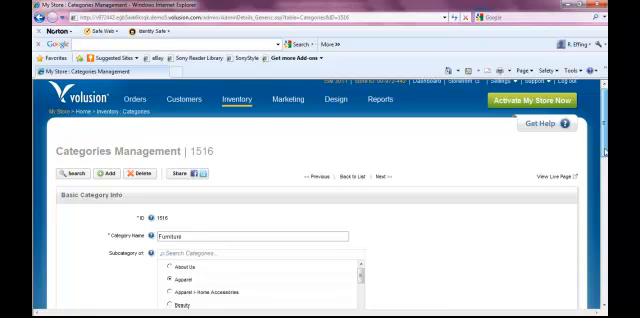
# Step: Scroll Furniture's settings to reach the Hidden option and Save
pyautogui.scroll(-3)
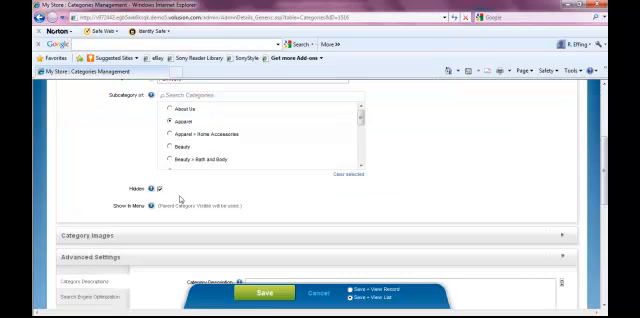
pyautogui.moveTo(308, 223)
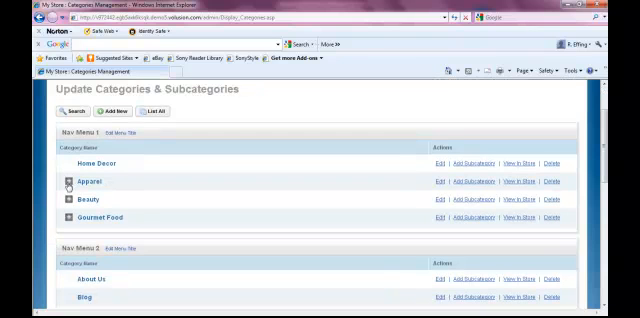
# Step: Expand Apparel in Nav Menu 1 to reveal its Home Accessories subcategory
pyautogui.click(66, 182)
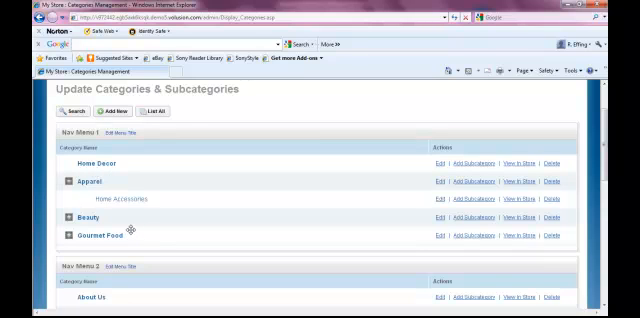
pyautogui.moveTo(325, 175)
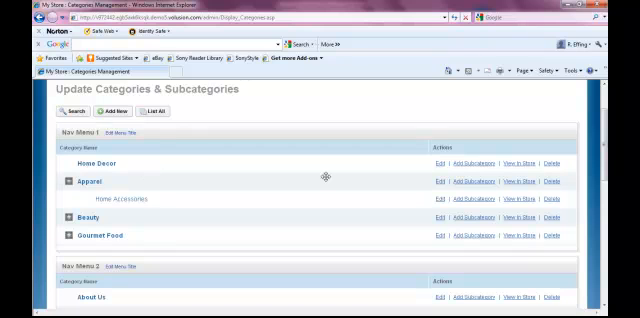
pyautogui.moveTo(436, 174)
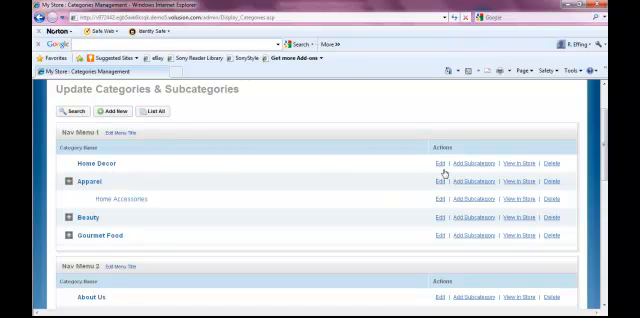
# Step: Change the Home Decor category's name to 'Fitness' and save it
pyautogui.click(435, 184)
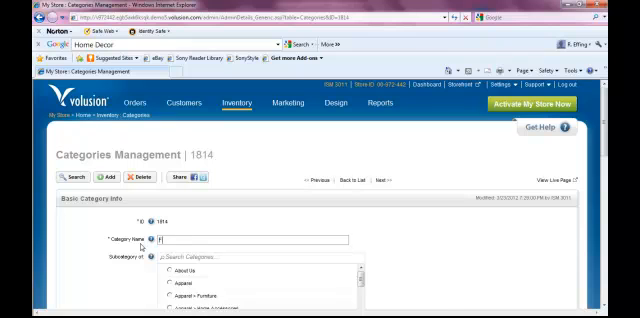
pyautogui.write('o')
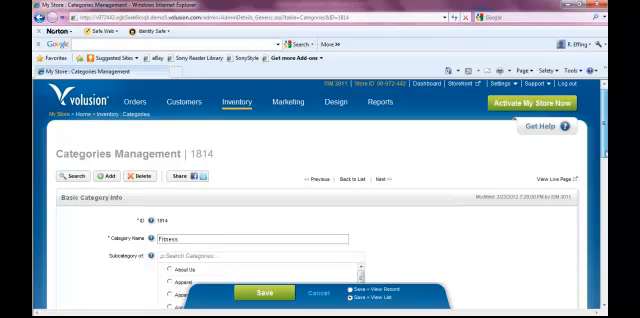
pyautogui.scroll(-3)
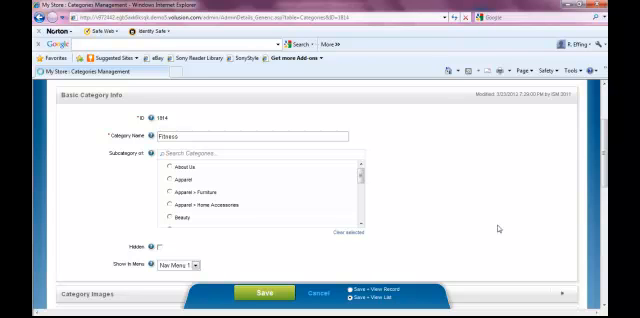
pyautogui.click(268, 292)
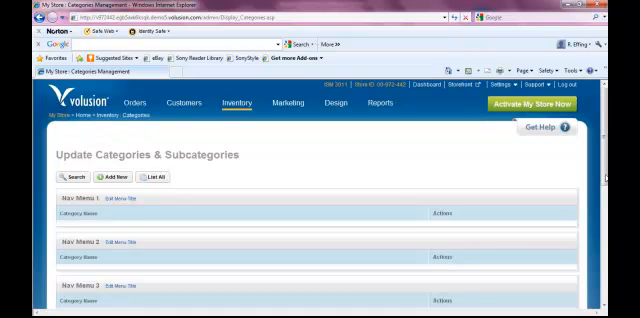
# Step: Give the Apparel category the name 'Academics' and save
pyautogui.scroll(-3)
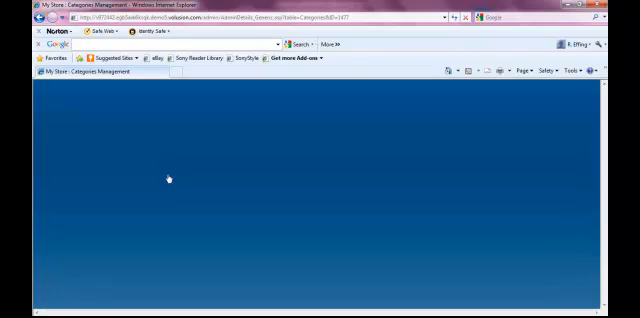
pyautogui.moveTo(373, 259)
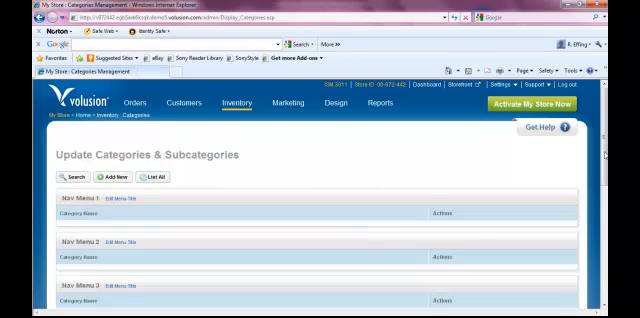
pyautogui.scroll(-3)
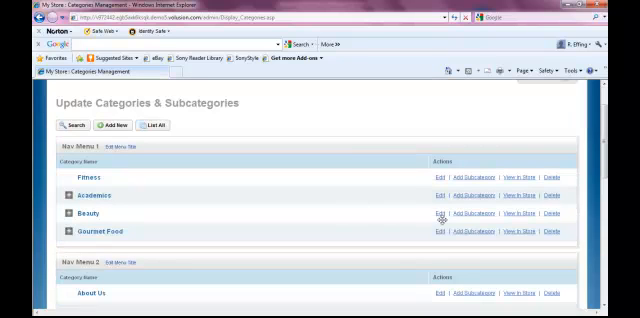
# Step: Change category 1513, Beauty, to 'Nutrition' and save
pyautogui.click(440, 216)
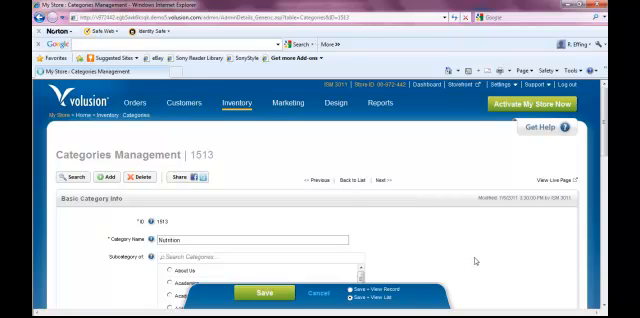
pyautogui.click(264, 292)
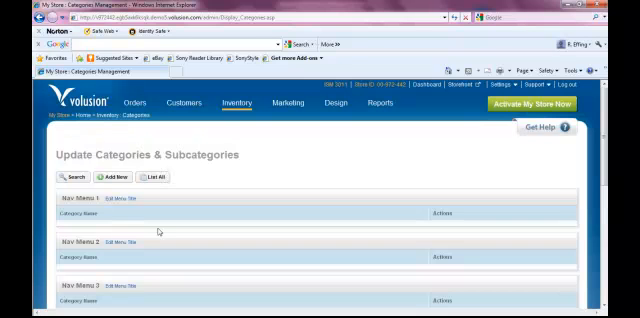
# Step: Overwrite the Gourmet Food category name (ID 1514) with 'Spirituality' and save
pyautogui.scroll(-3)
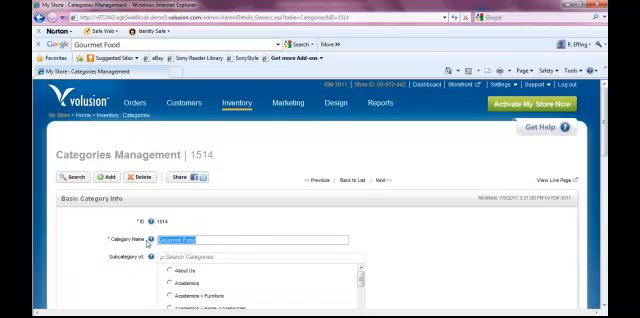
pyautogui.write('Spa')
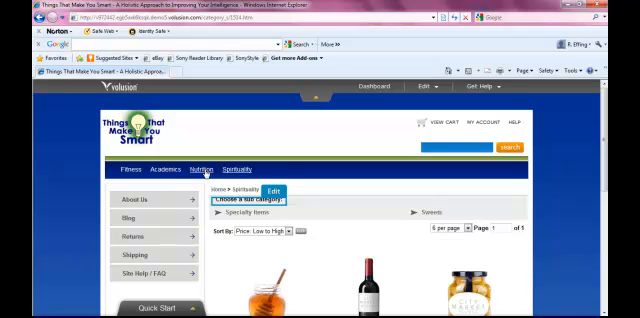
pyautogui.moveTo(167, 169)
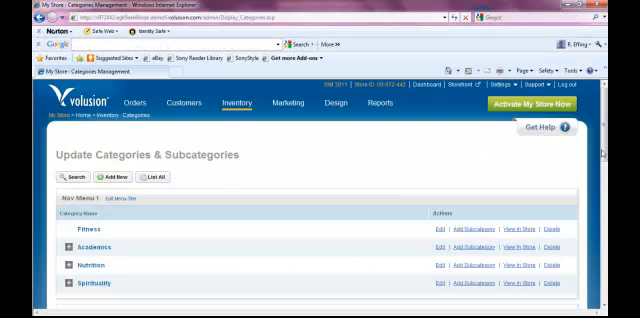
pyautogui.scroll(-3)
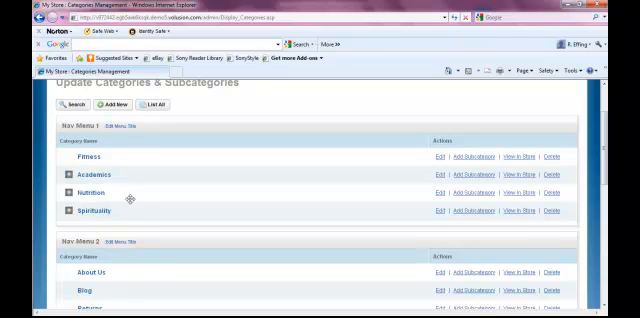
pyautogui.moveTo(230, 228)
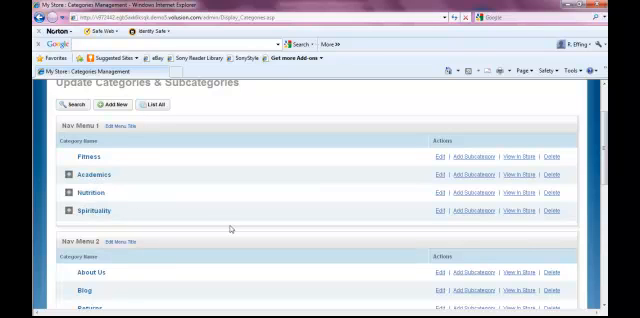